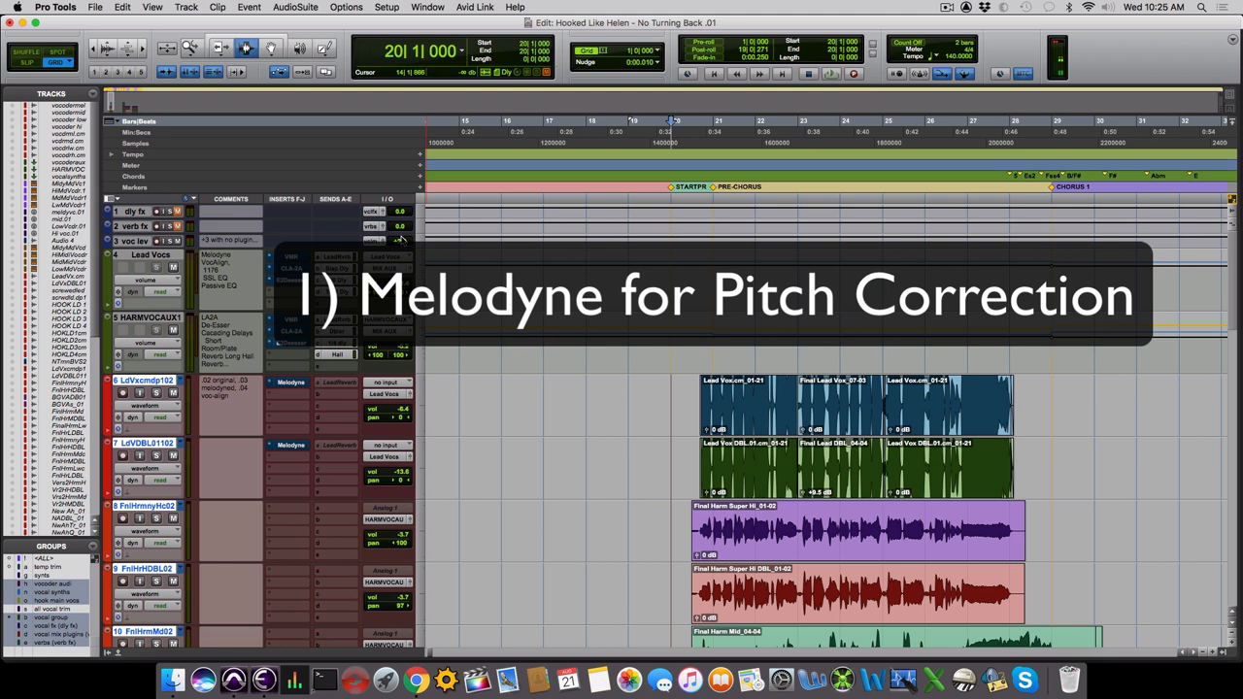
pyautogui.moveTo(287, 386)
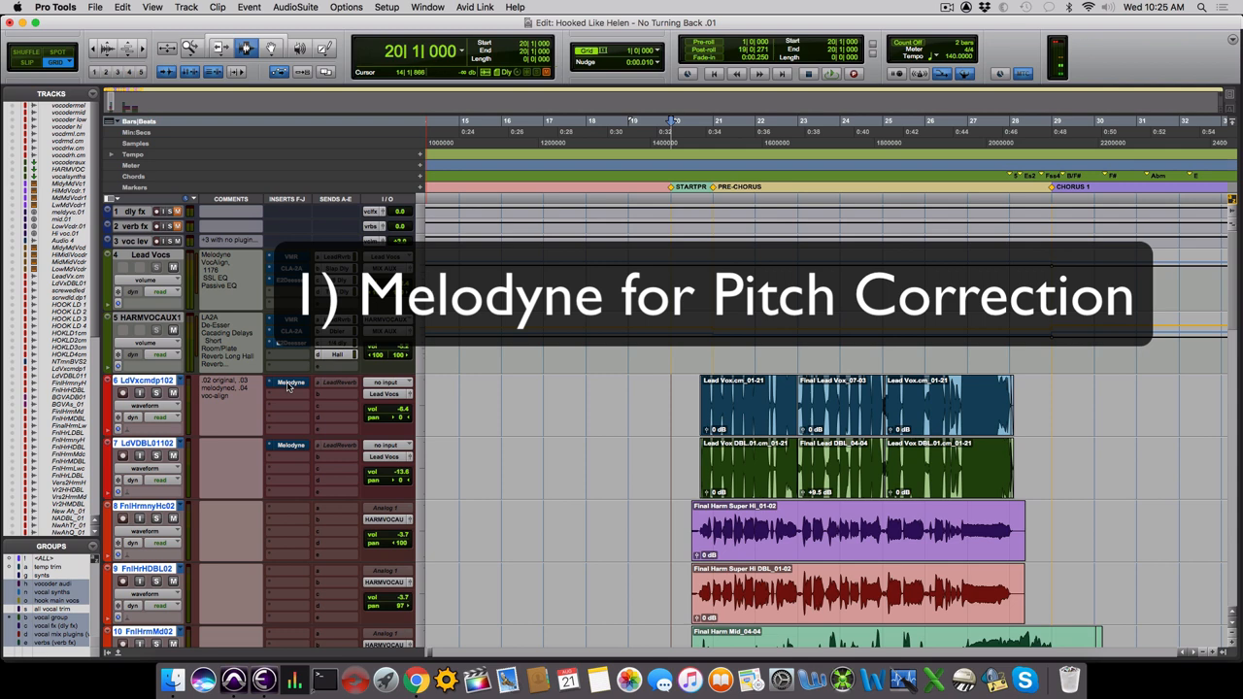
# Step: Open Melodyne on lead vocal track 6 (LdVxcmdp102) to show its note blobs
pyautogui.click(290, 382)
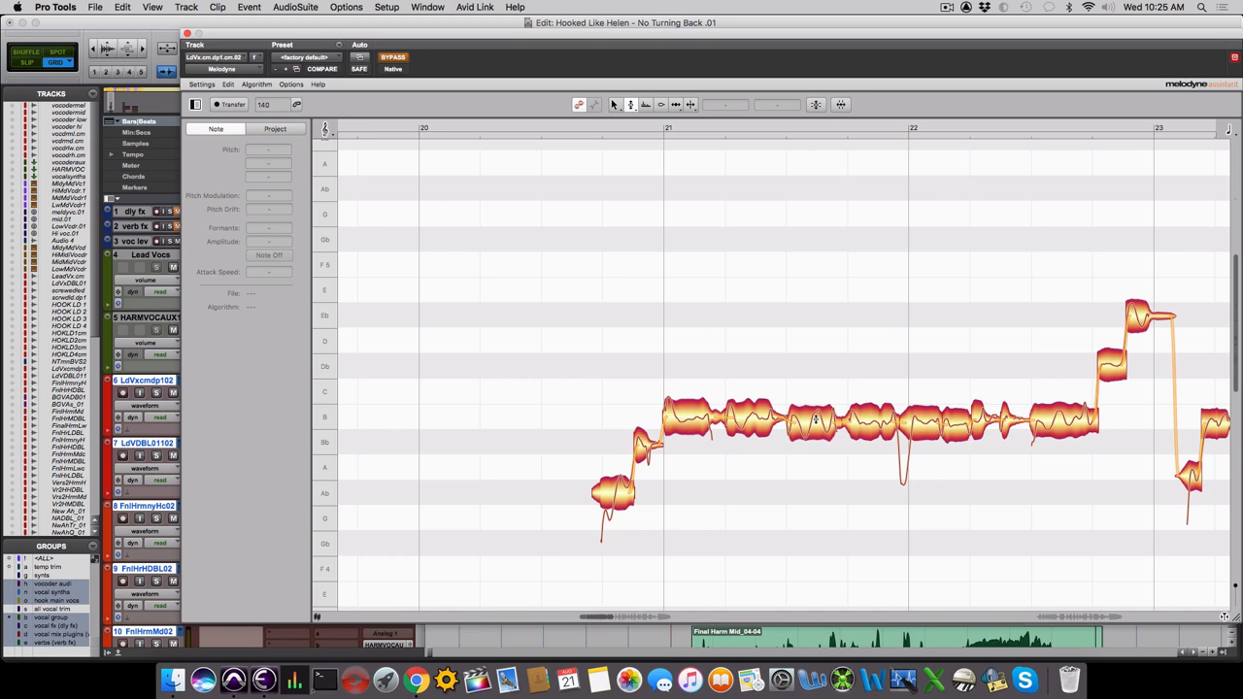
pyautogui.click(816, 417)
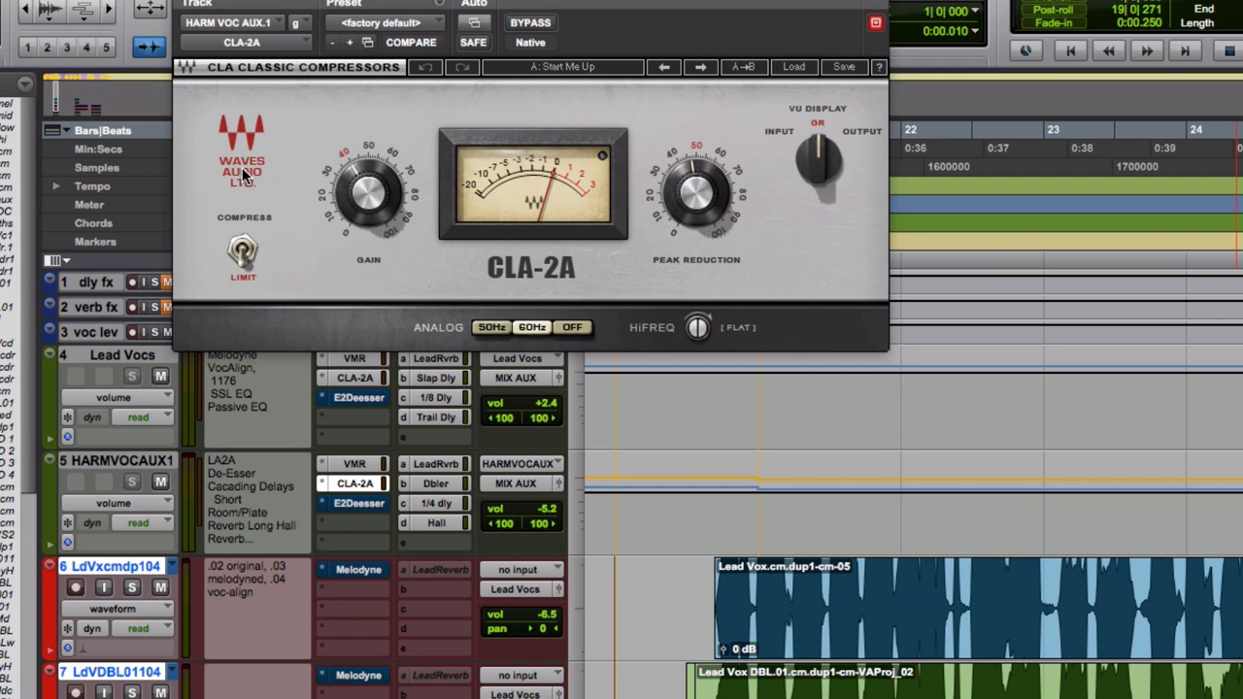
pyautogui.moveTo(342, 123)
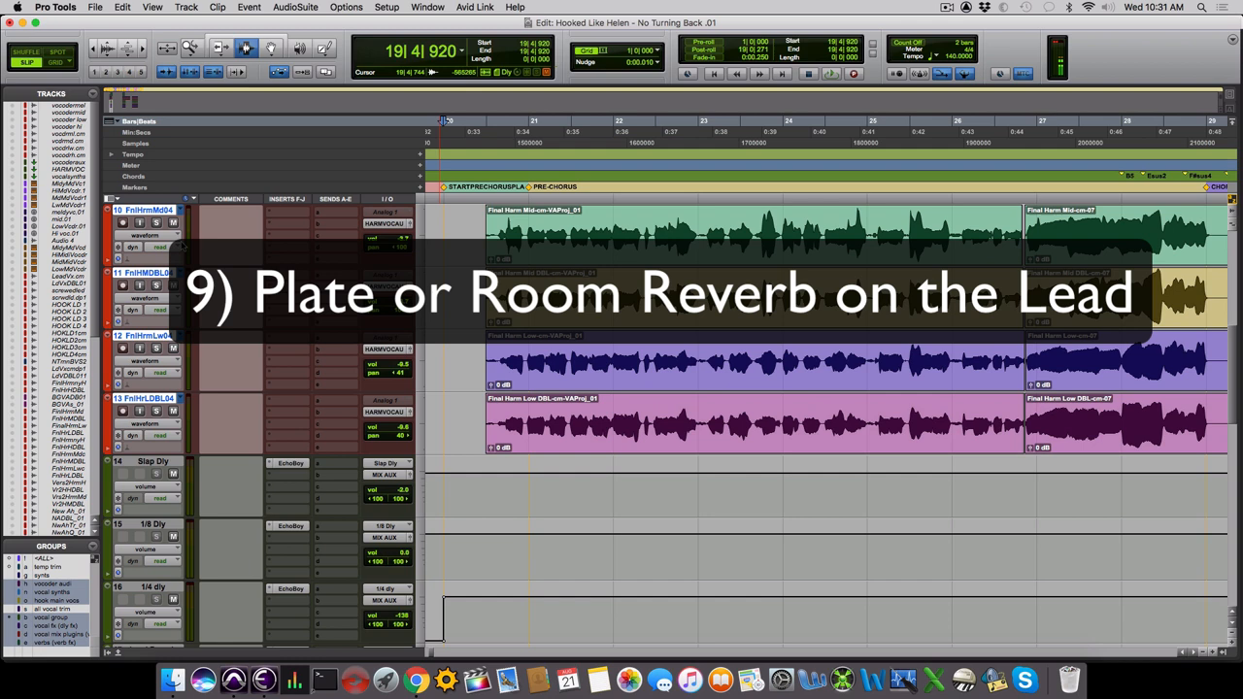
# Step: Scroll down to the Lead Reverb aux and open its D-Verb room reverb
pyautogui.scroll(-3)
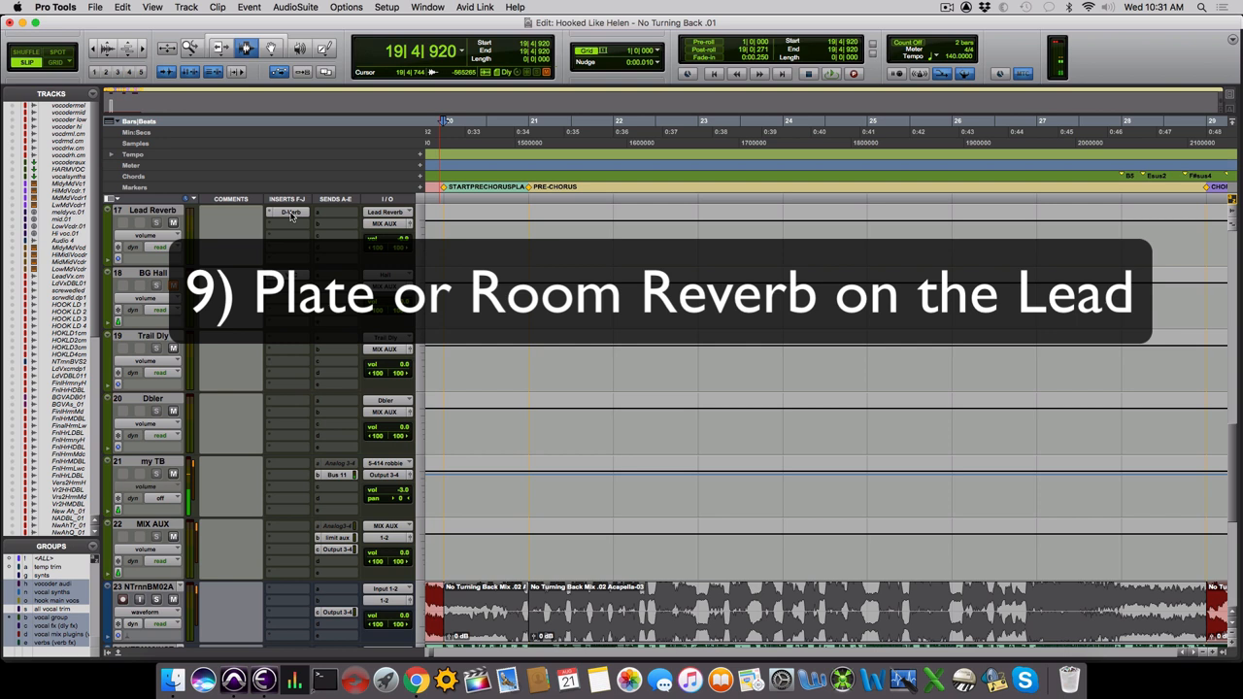
pyautogui.click(291, 211)
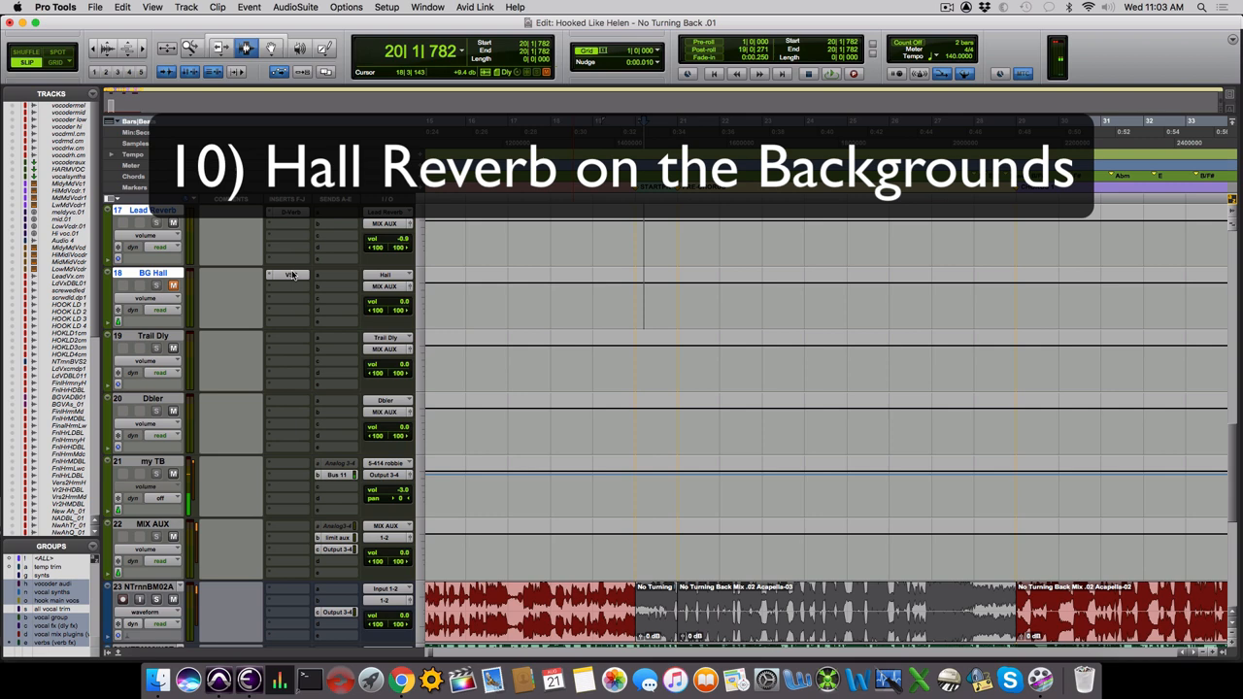
# Step: Open VerbSuite Classics on the BG Hall aux, showing the Halls2 small church preset
pyautogui.click(291, 275)
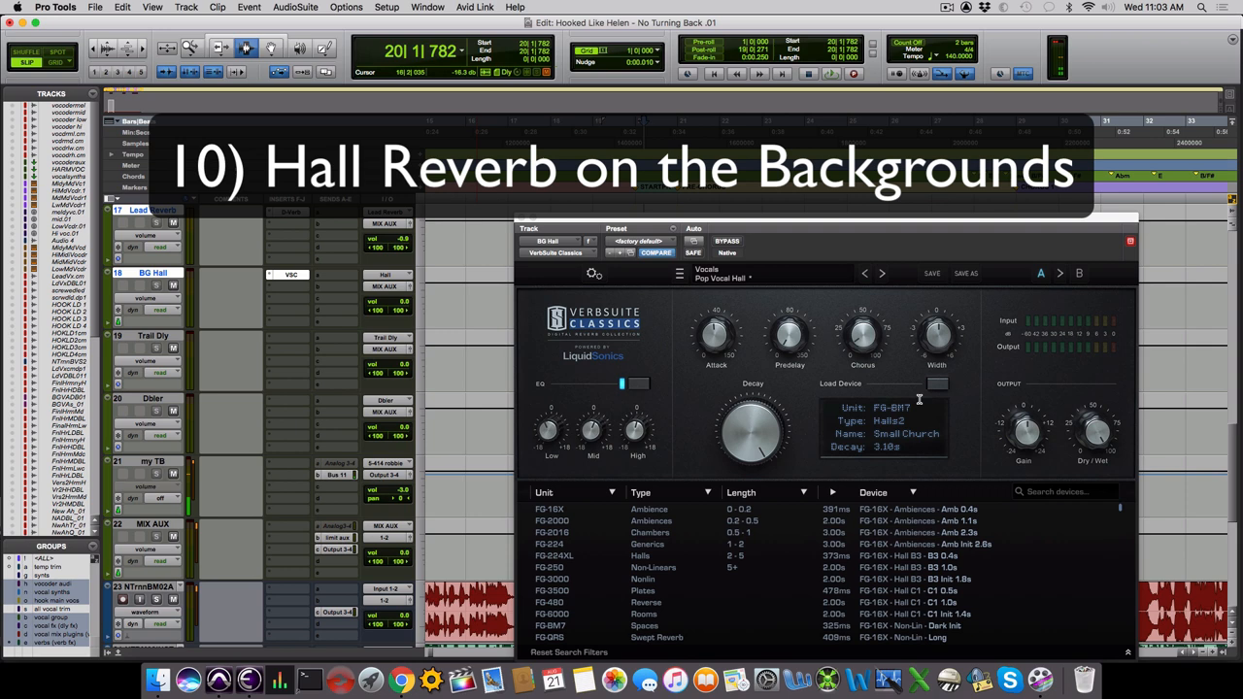